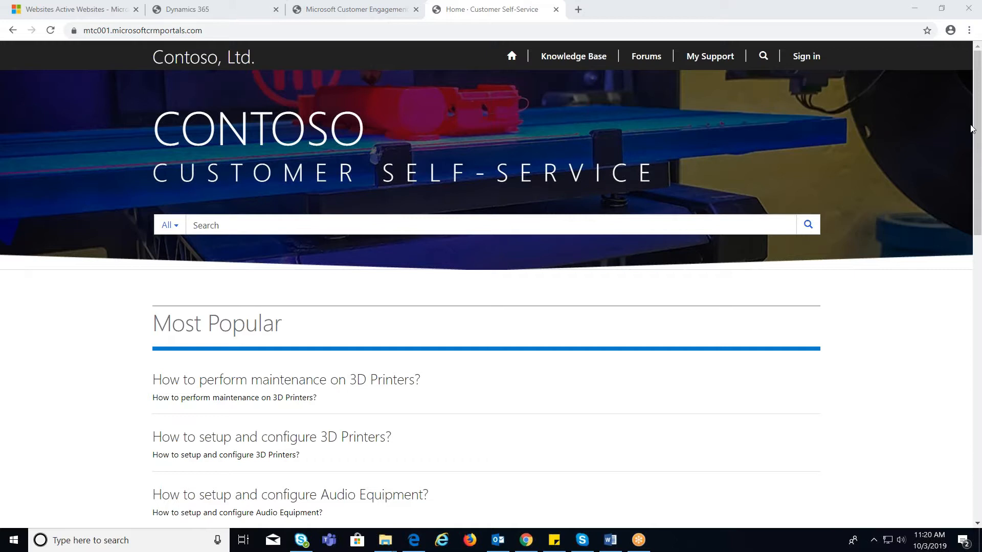
mouse_move(938, 120)
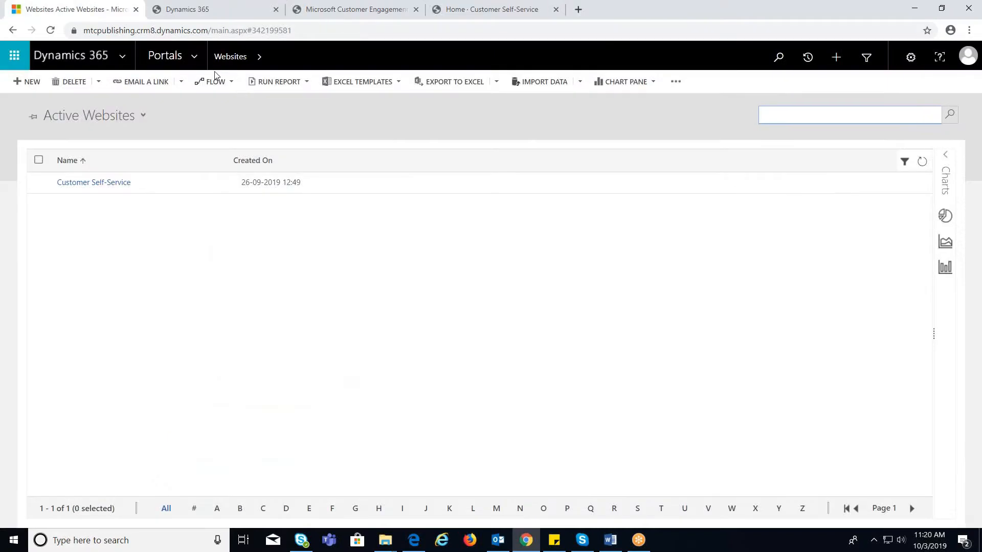
Step: Navigate to Web Roles under Security, listing Administrators, Anonymous Users and Authenticated Users
left_click(193, 57)
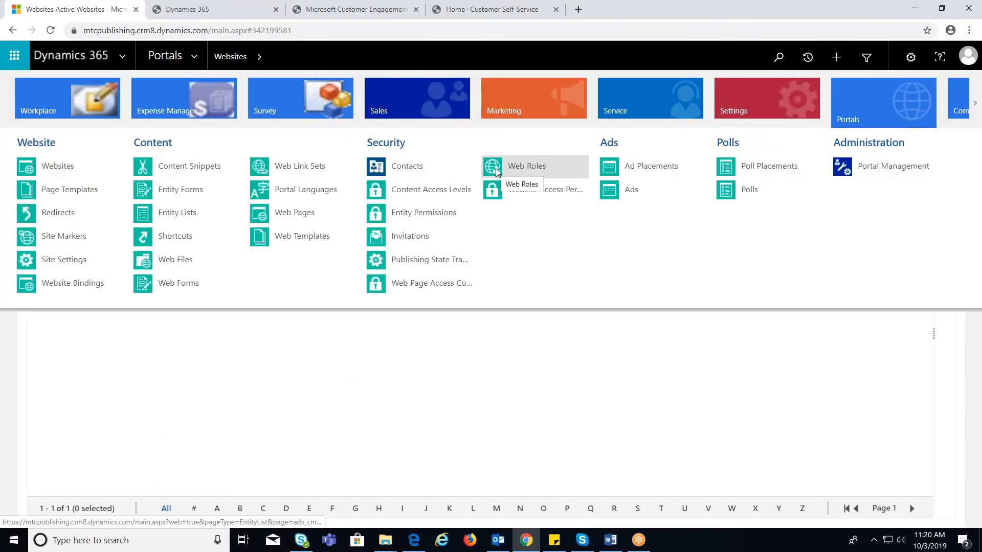
left_click(526, 165)
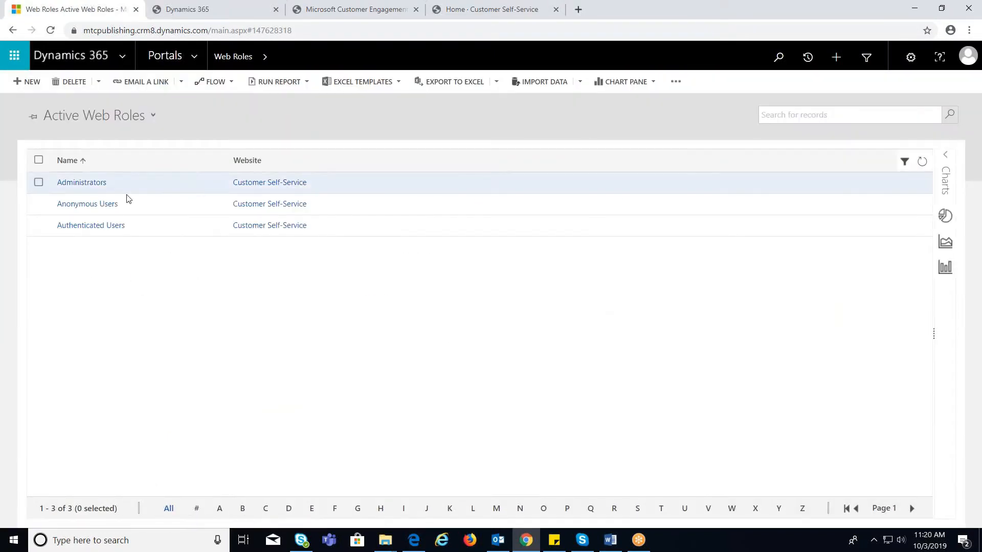
mouse_move(123, 192)
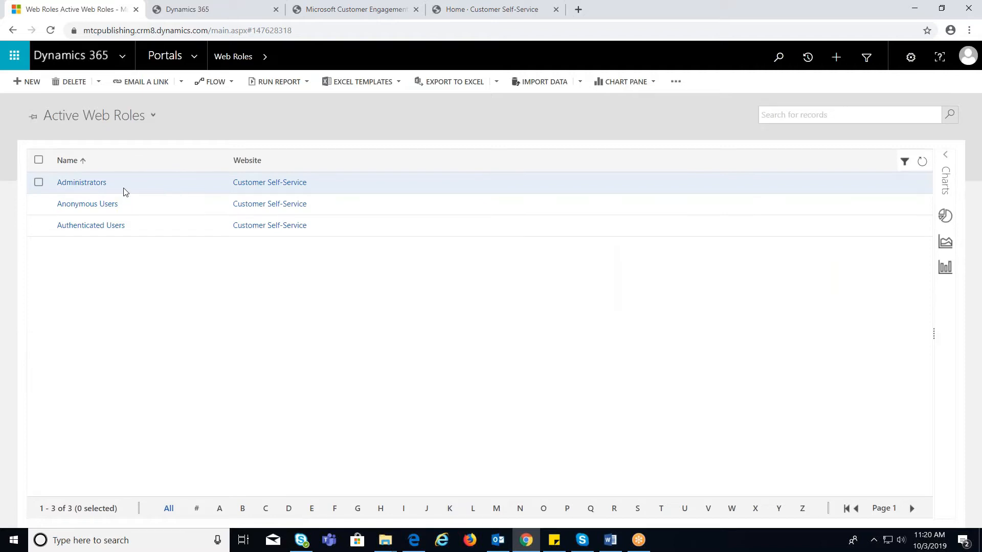
Step: Show the empty associated Contacts view of the Administrators web role record
left_click(82, 182)
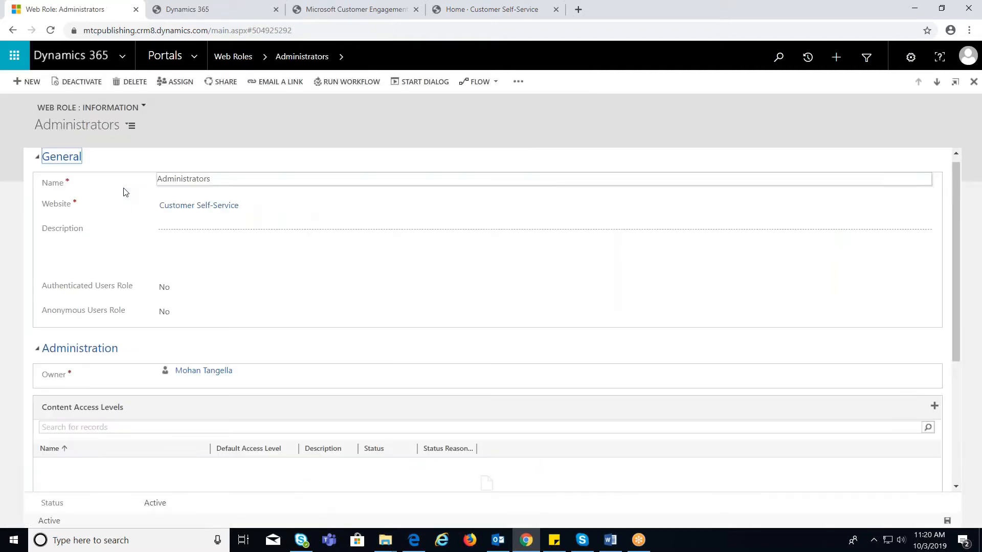
mouse_move(137, 163)
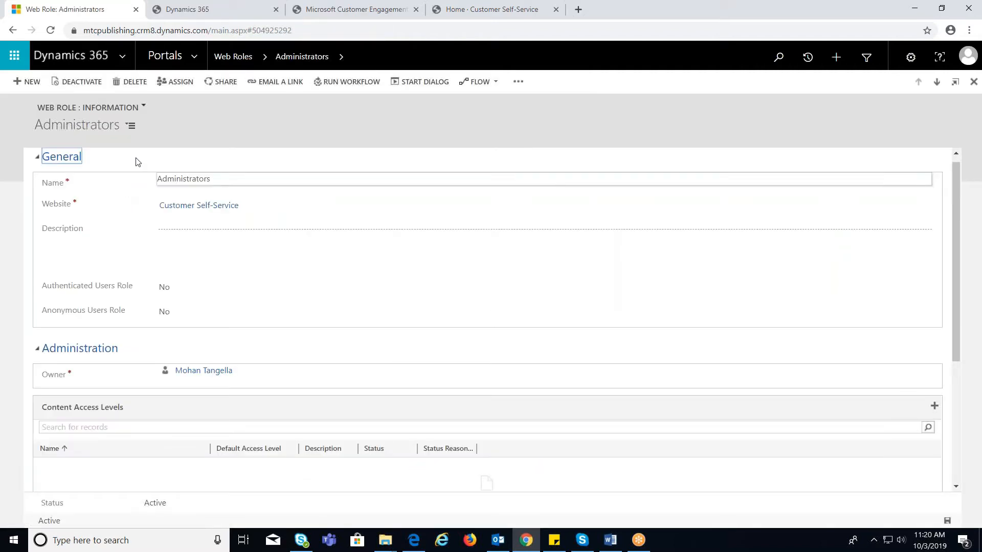
mouse_move(341, 56)
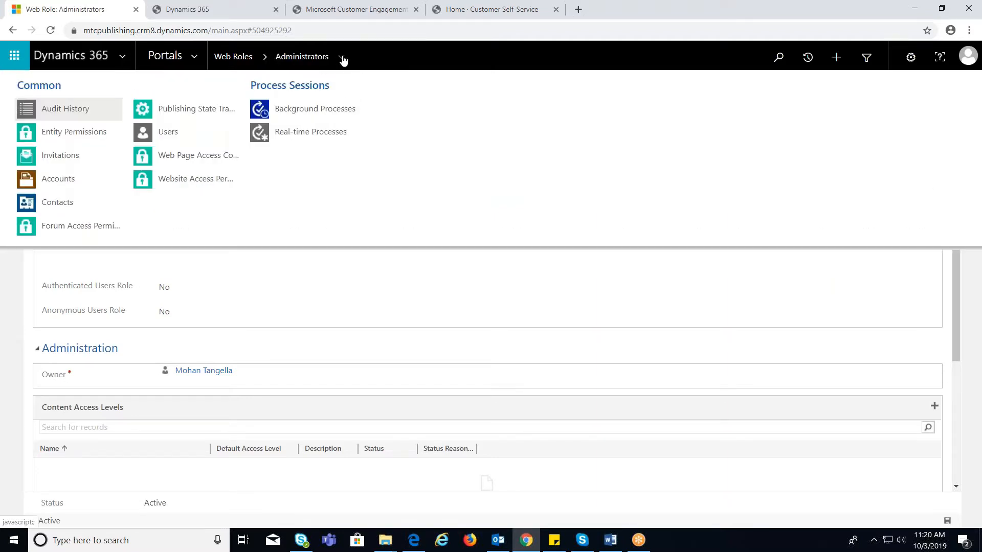
mouse_move(57, 202)
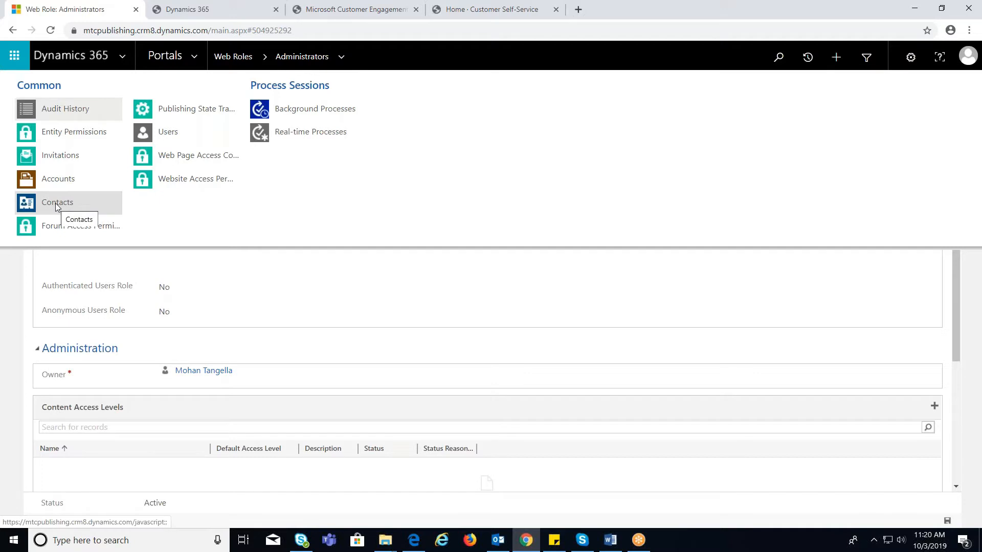
left_click(58, 203)
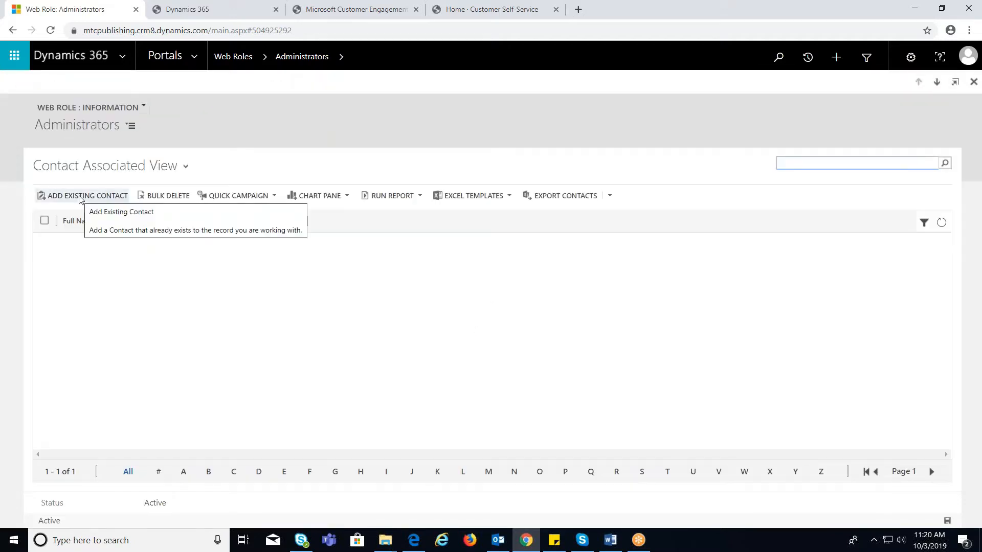
Step: Assign existing contact 'swathi 18' to the Administrators web role via the lookup
left_click(87, 195)
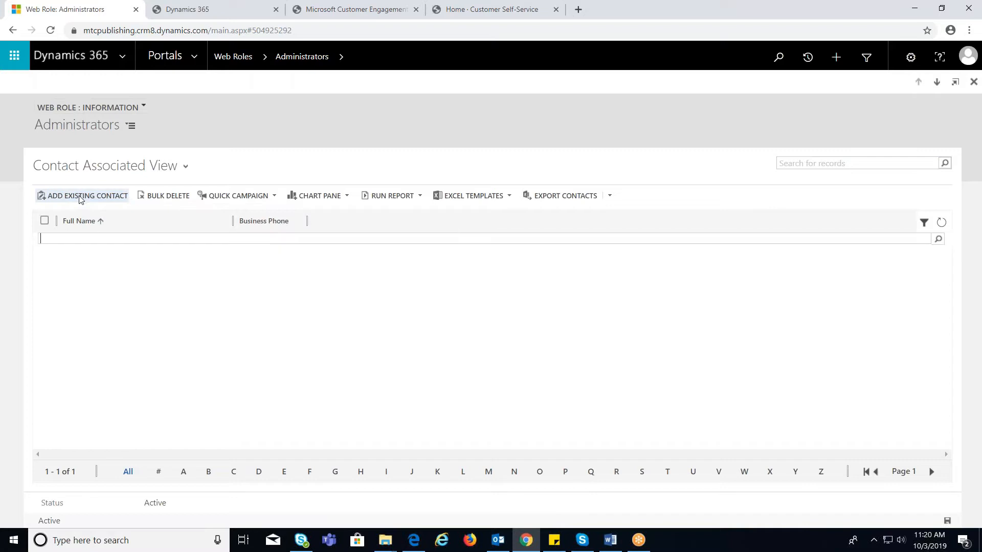
mouse_move(119, 240)
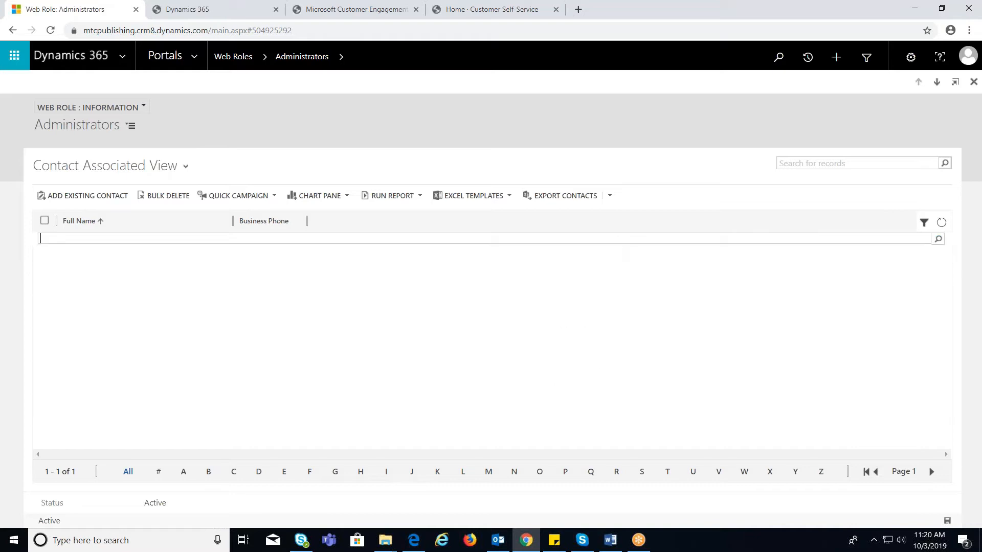
type("swathi")
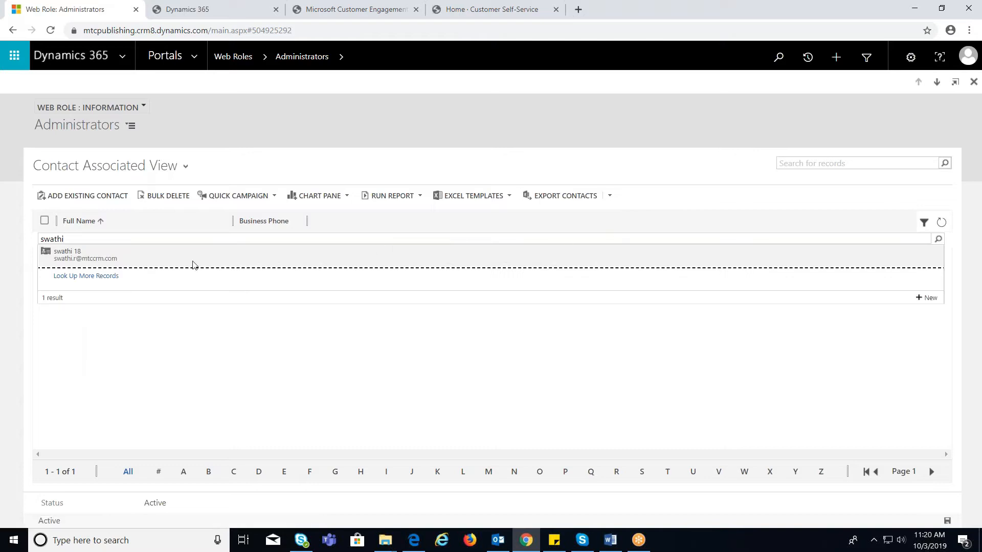
mouse_move(68, 253)
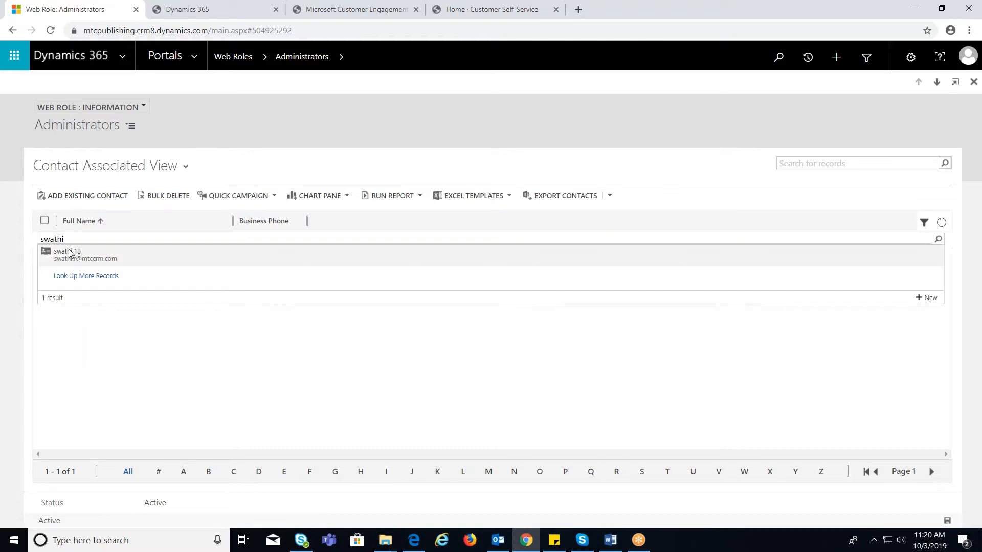
left_click(68, 252)
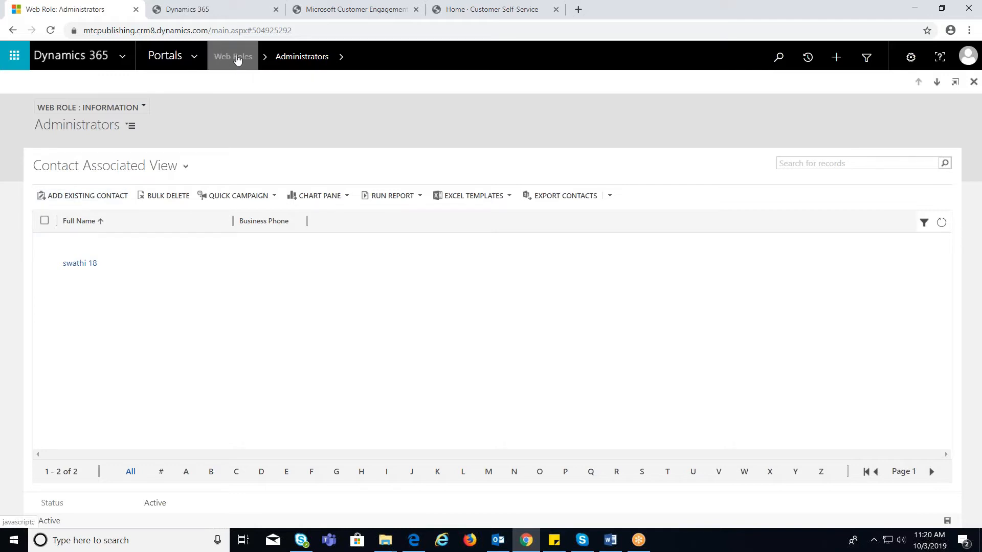
Step: Reload the Contoso portal homepage so swathi 18 gets the inline editing toolbar
left_click(492, 9)
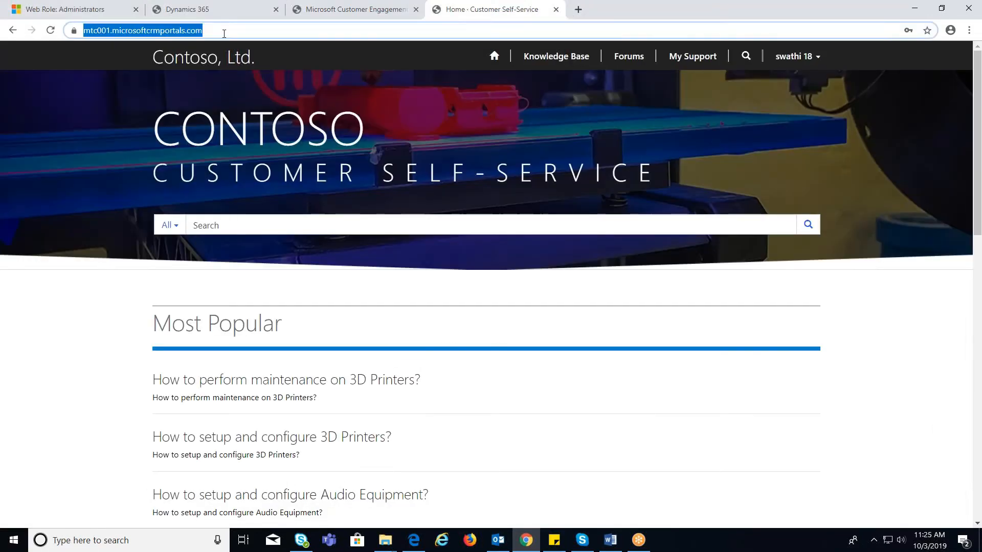
left_click(493, 57)
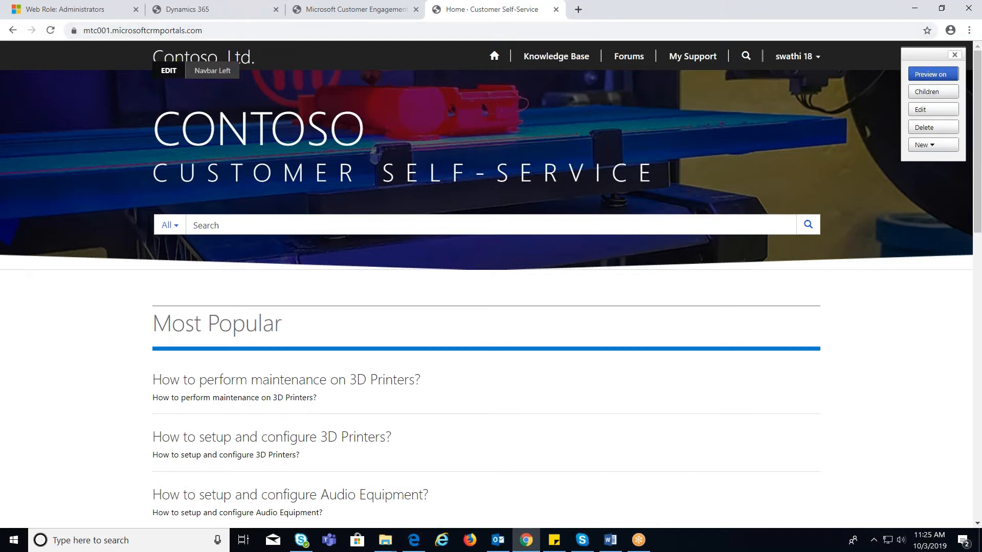
mouse_move(167, 71)
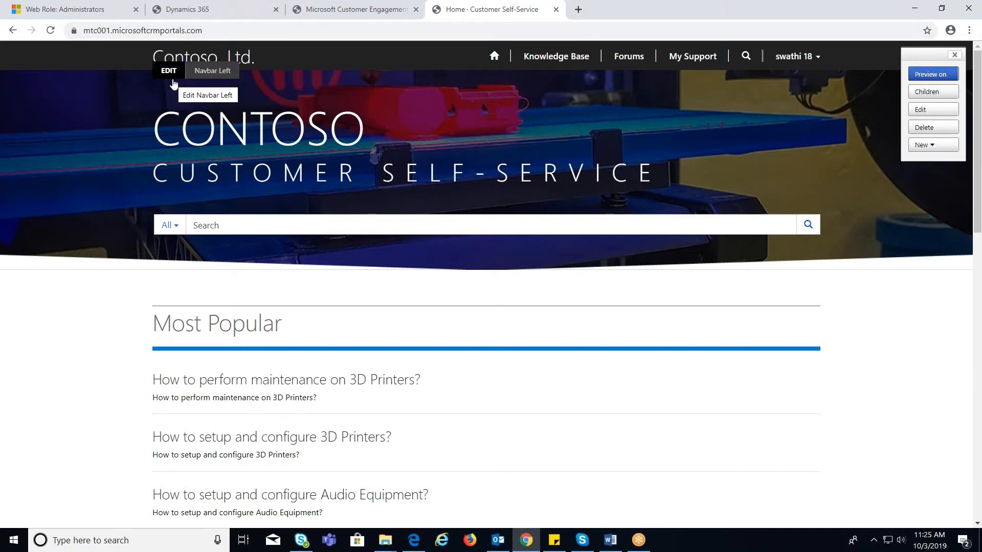
mouse_move(504, 144)
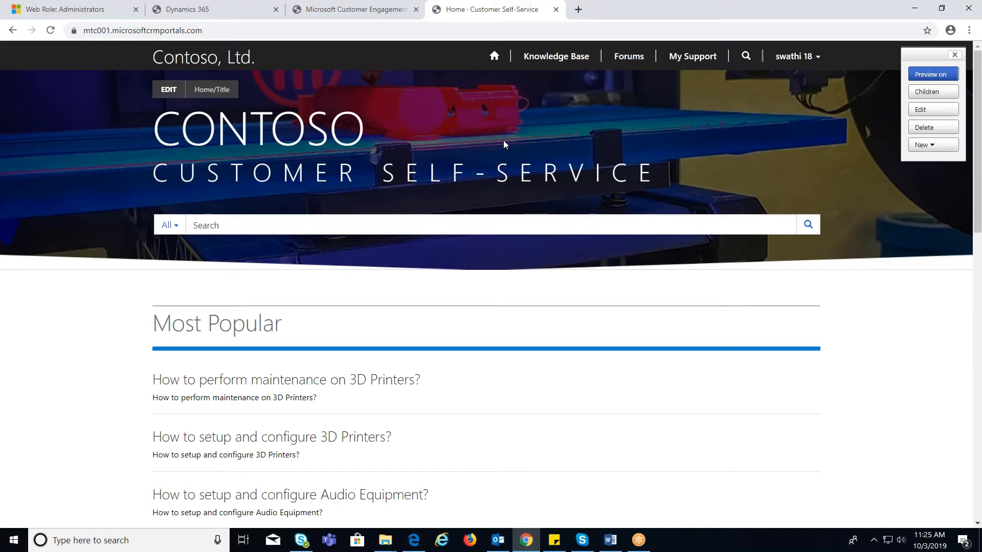
mouse_move(271, 89)
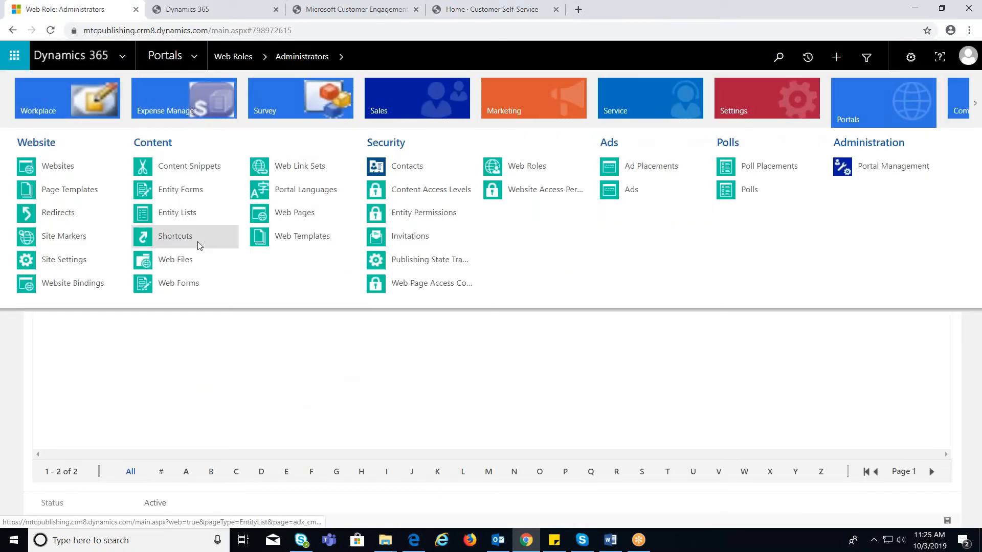
Step: Rename the homehero.jpg web file to 'MTC Logo' with partial URL 'mtc-logo'
left_click(175, 259)
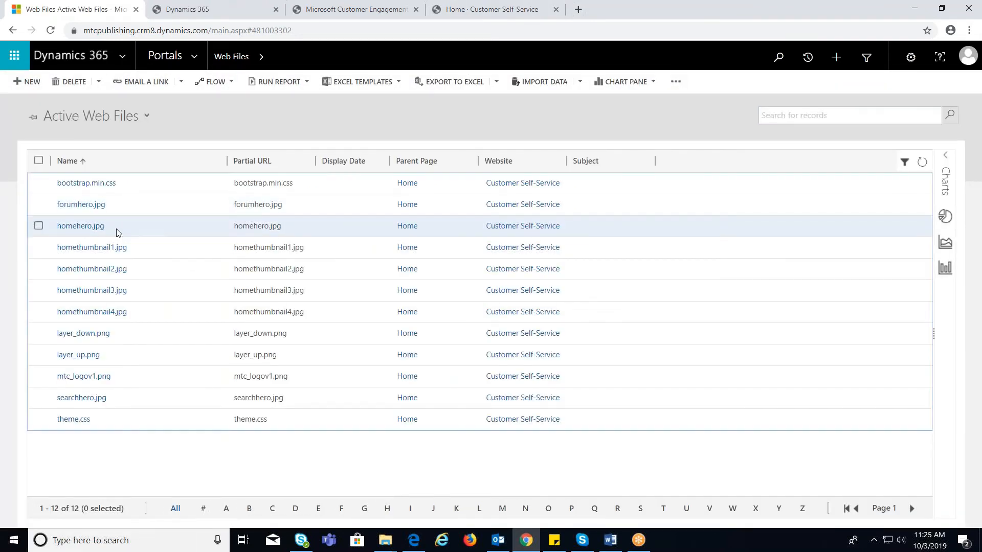
left_click(79, 225)
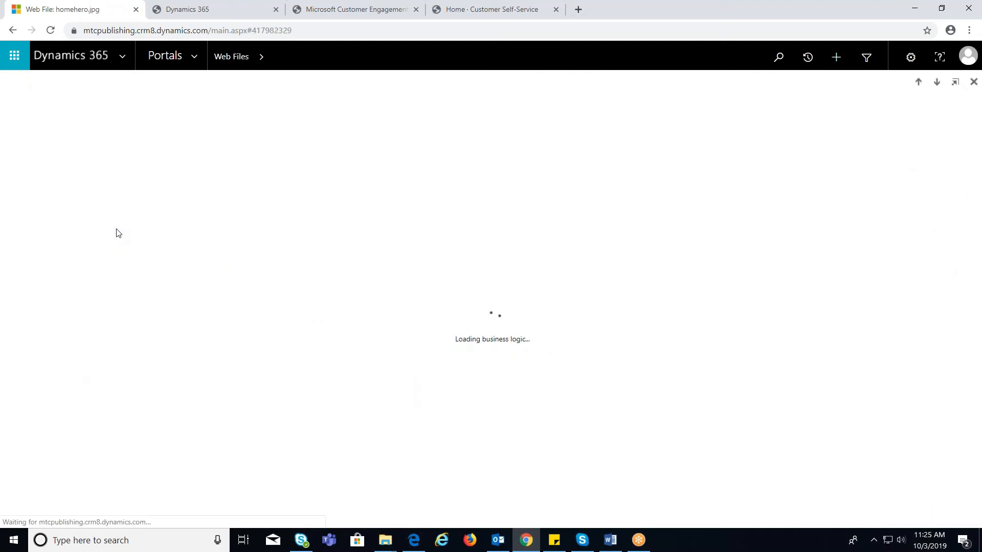
right_click(161, 179)
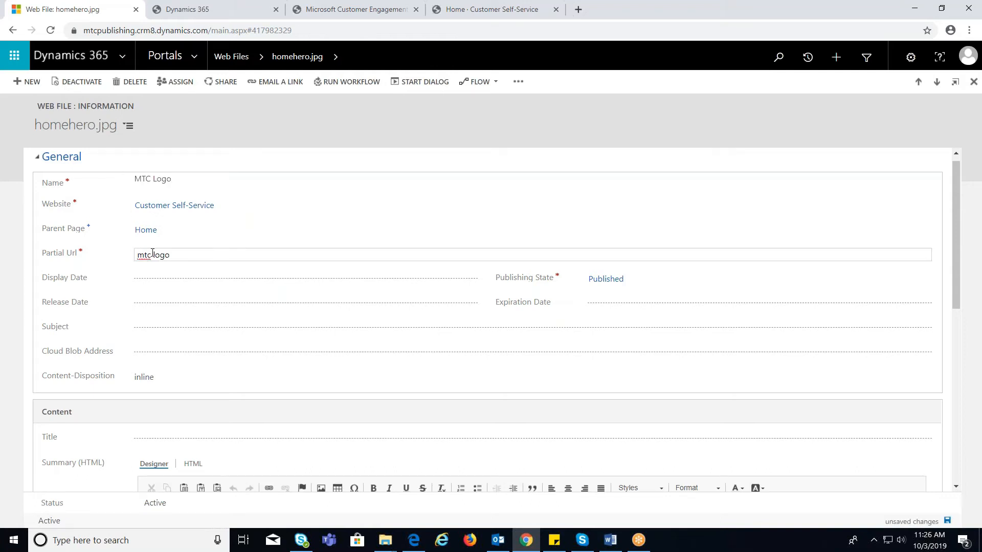
Step: Save the MTC Logo web file and begin attaching a file in its Notes section
scroll("down", 3)
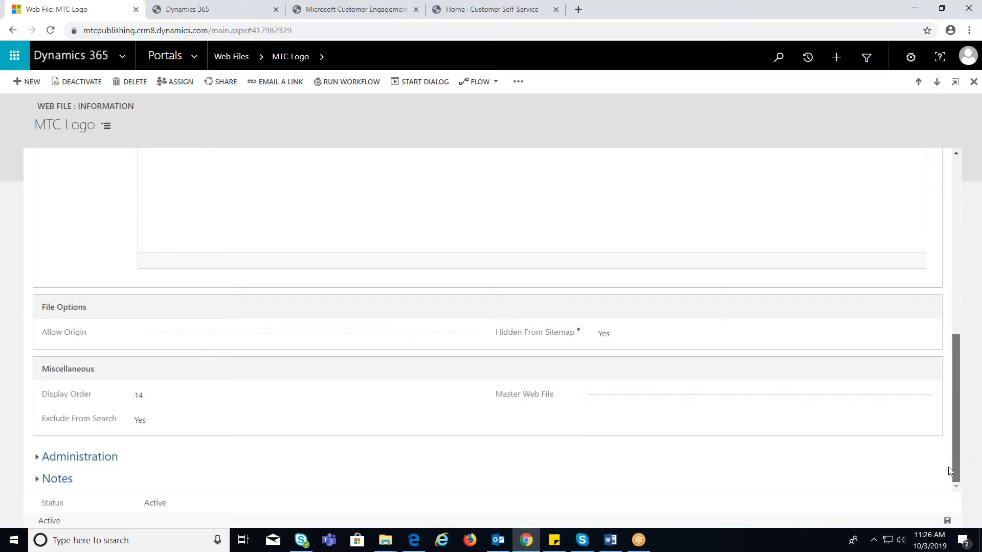
mouse_move(41, 445)
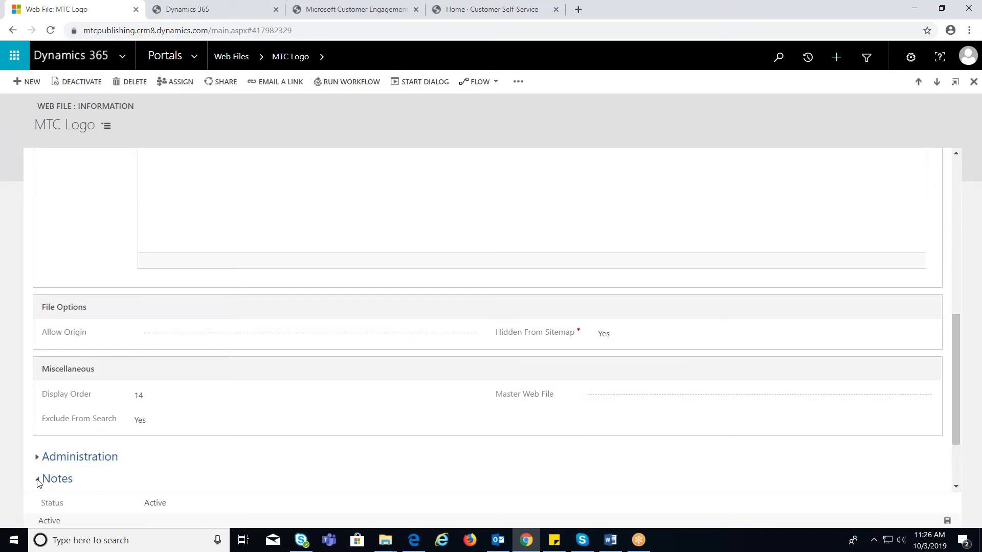
left_click(57, 479)
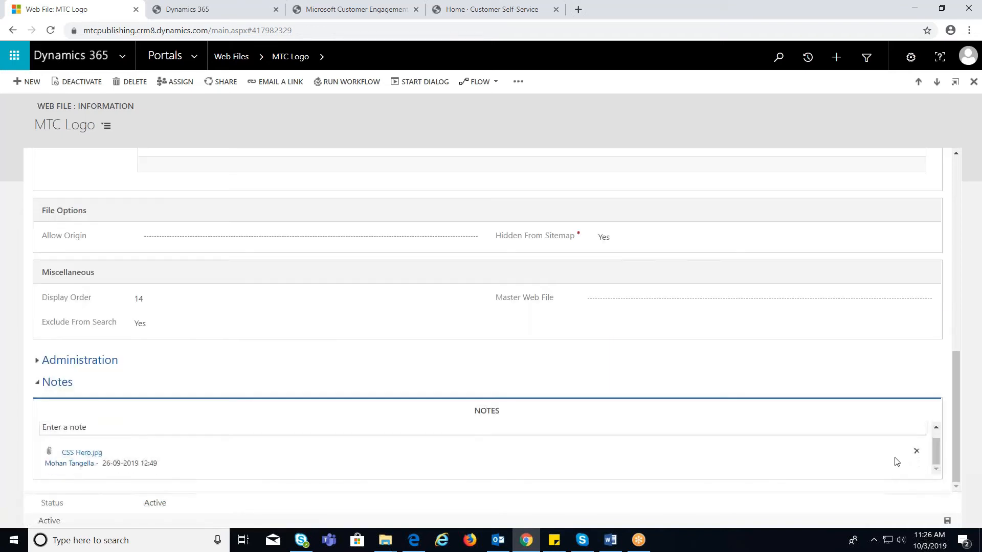
mouse_move(916, 451)
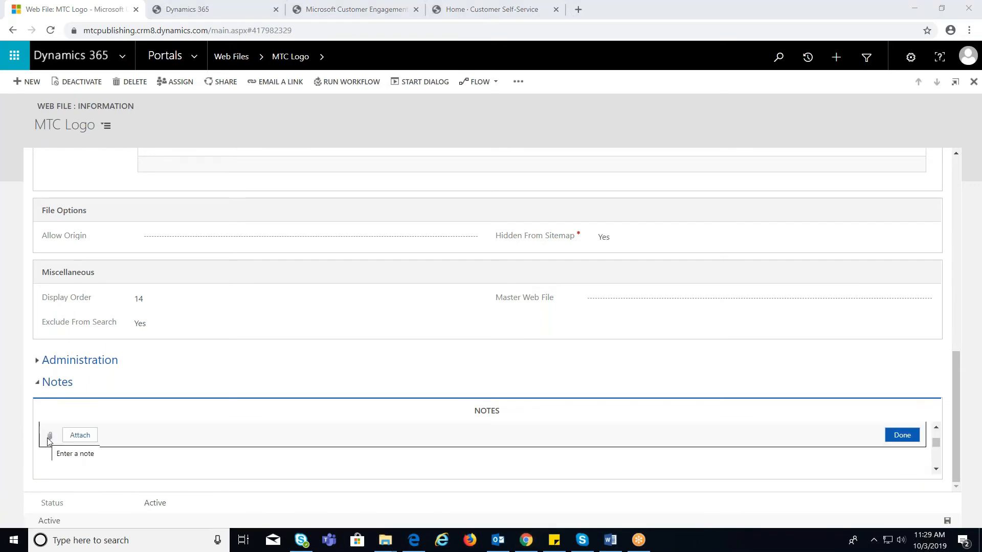
left_click(80, 434)
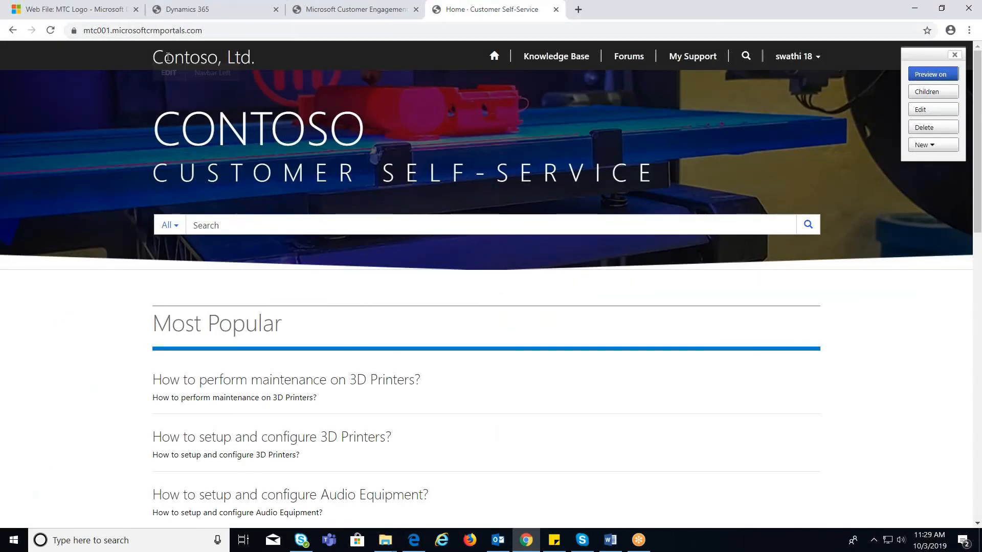
mouse_move(167, 73)
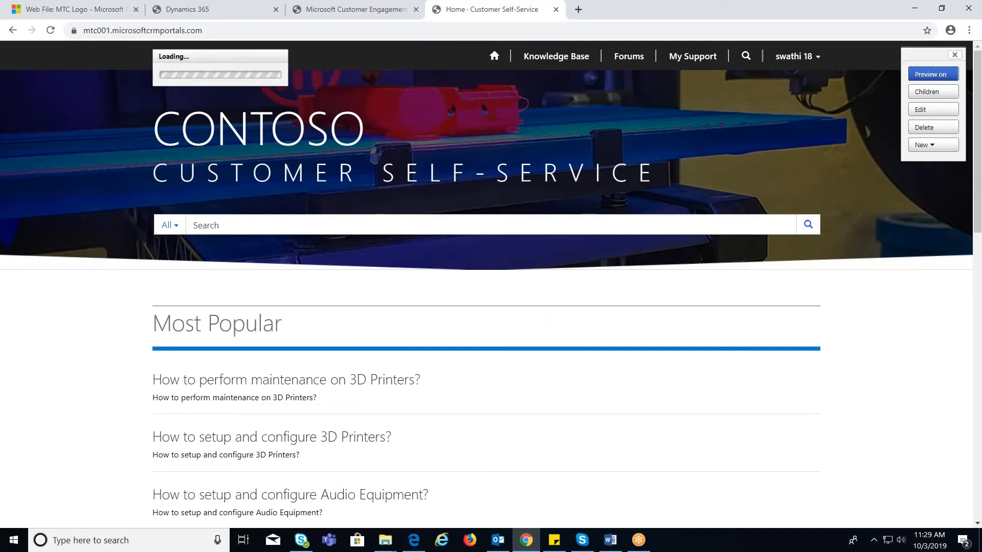
Step: Edit the Navbar Left snippet, showing its empty English body in the inline editor
left_click(930, 109)
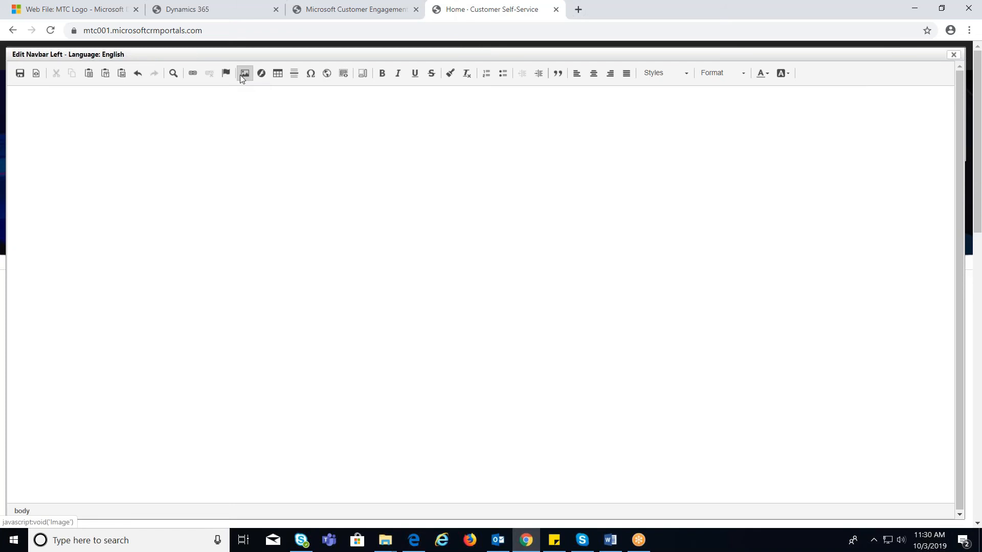
Step: Insert an image and browse the portal's server files, which include mtc_logov1.png
left_click(244, 74)
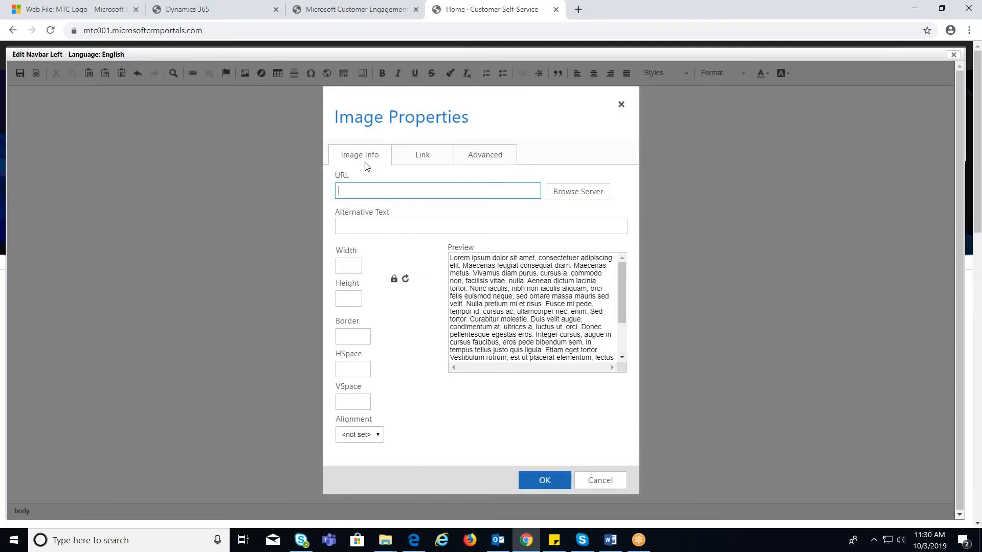
mouse_move(564, 201)
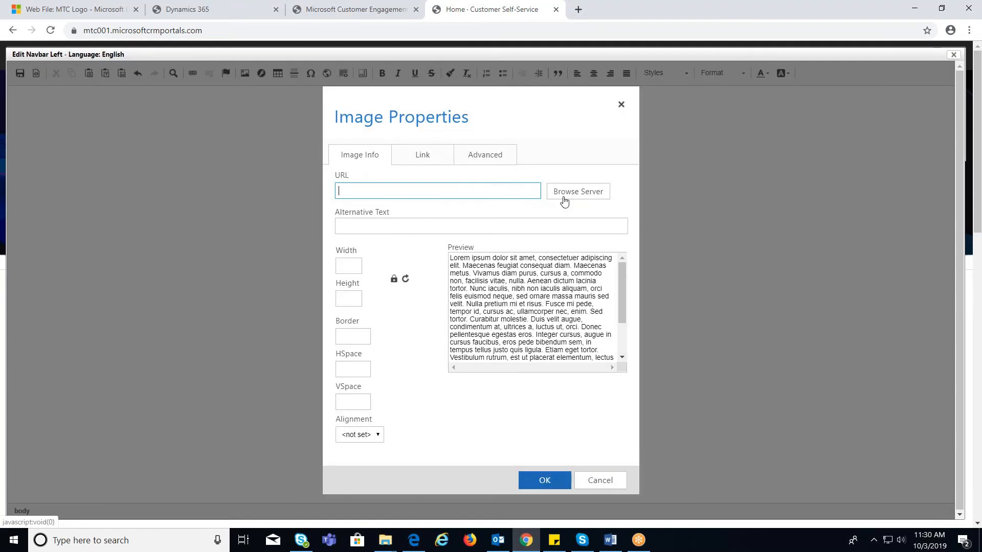
mouse_move(477, 126)
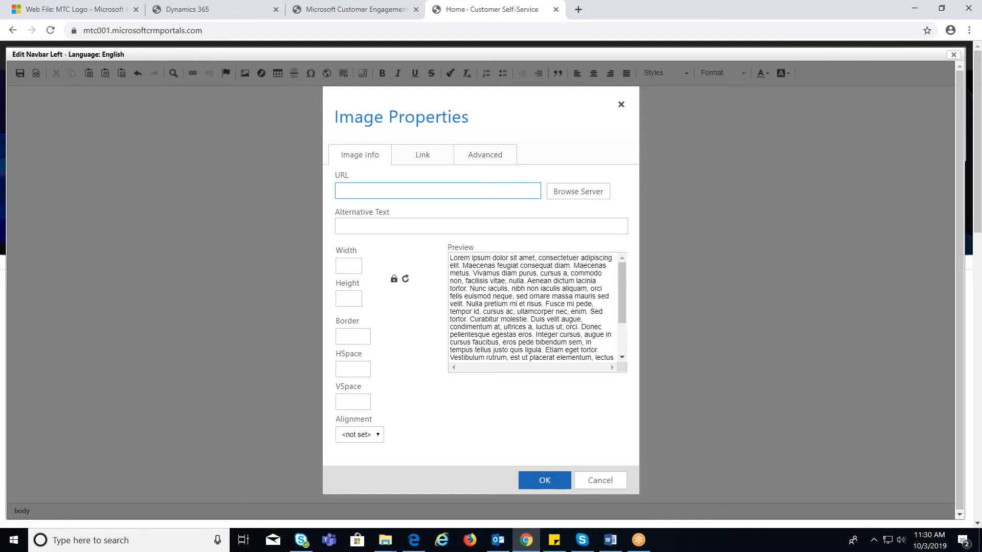
left_click(577, 191)
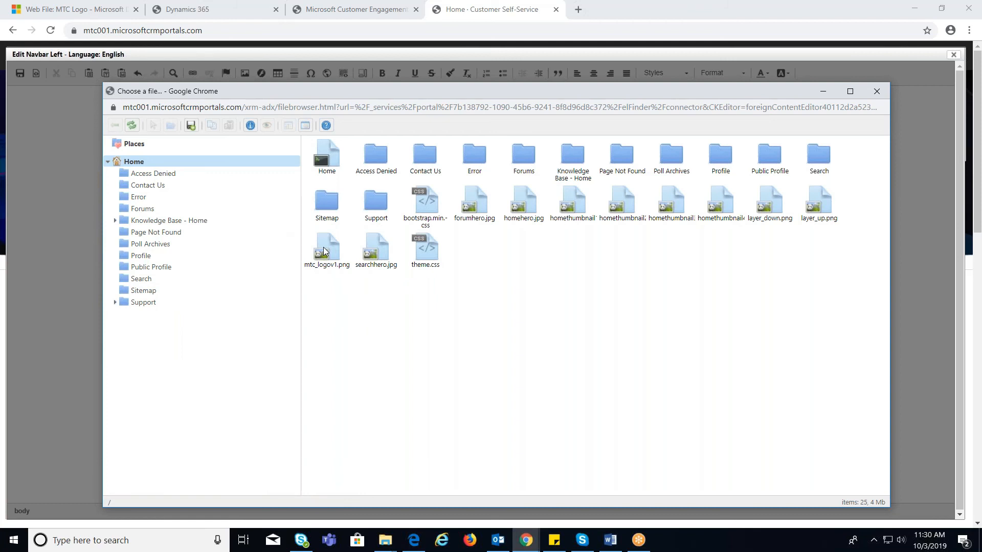
Step: Choose mtc_logov1.png as the 416 by 66 navbar image and confirm the MTC logo
left_click(327, 250)
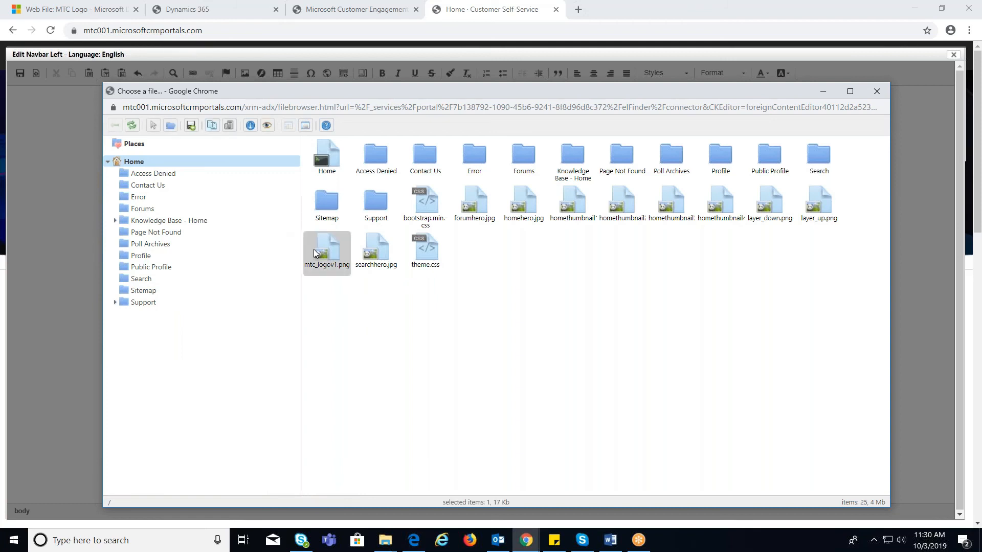
double_click(326, 250)
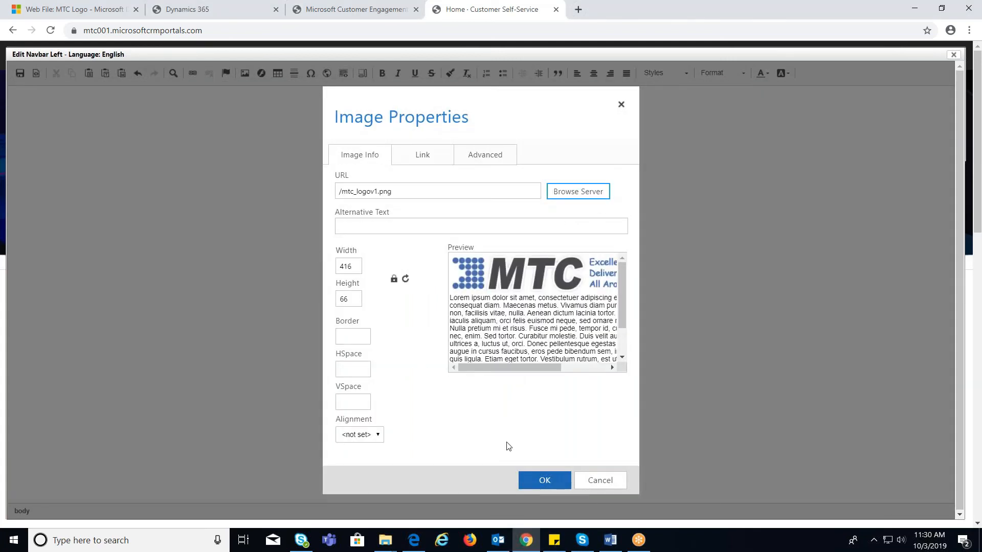
left_click(543, 481)
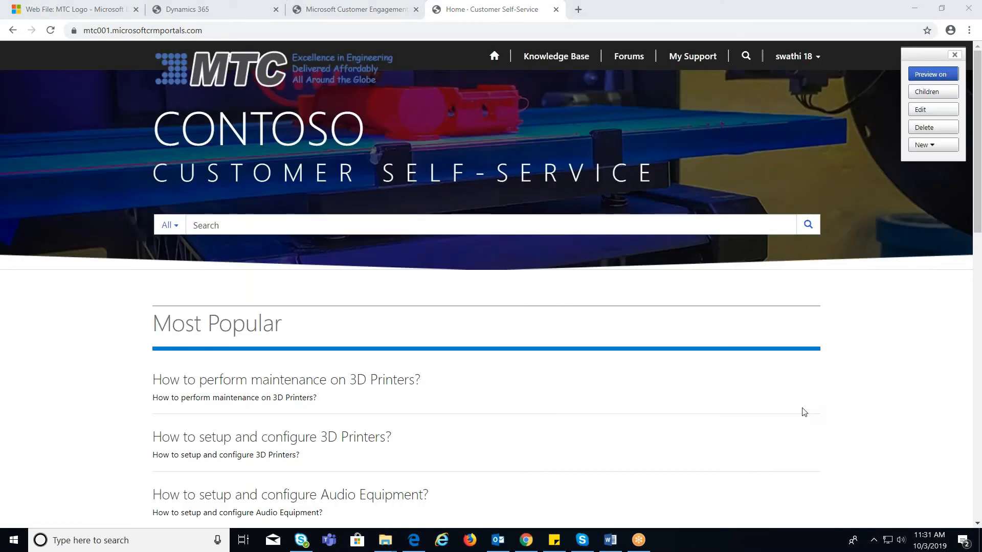
mouse_move(861, 129)
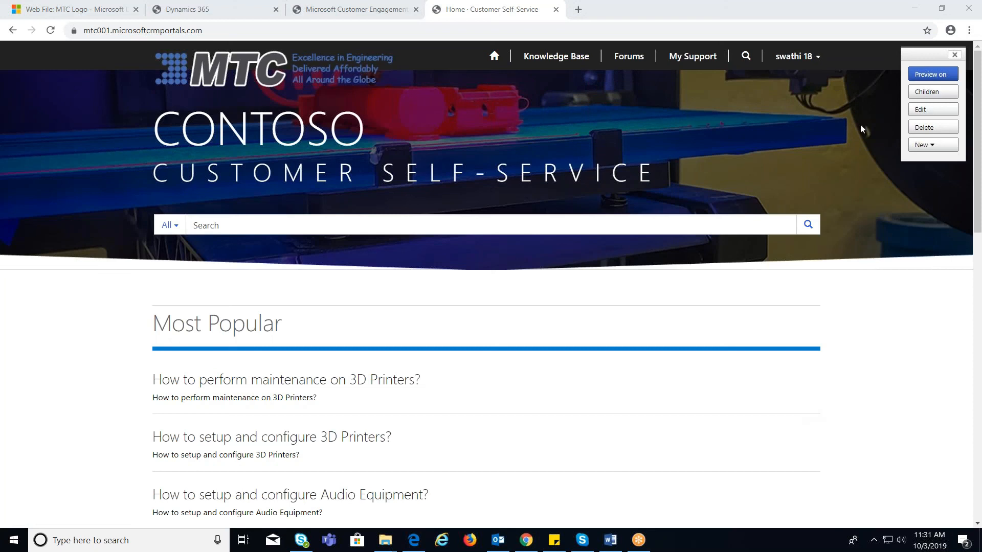
mouse_move(926, 112)
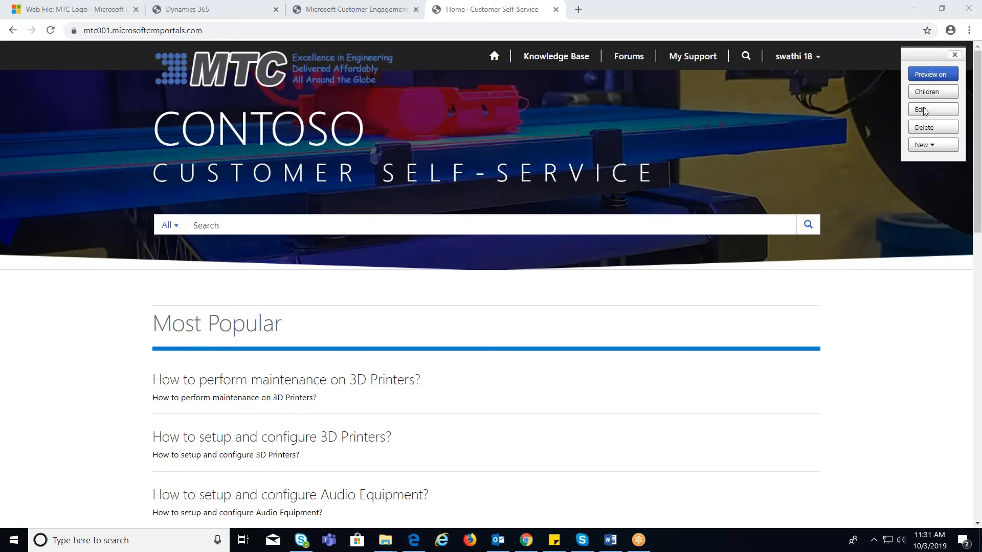